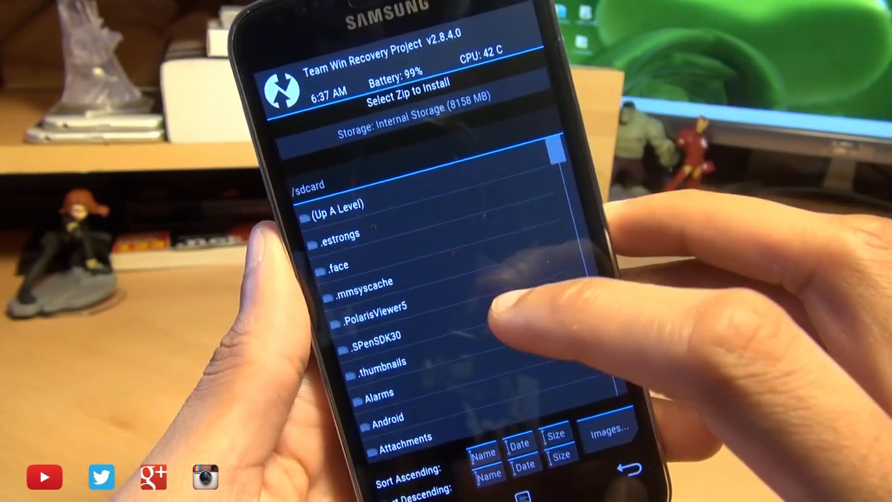
Once the SuperSU zip install completes, reboot the system to reach the Samsung boot animation
scroll("down", 3)
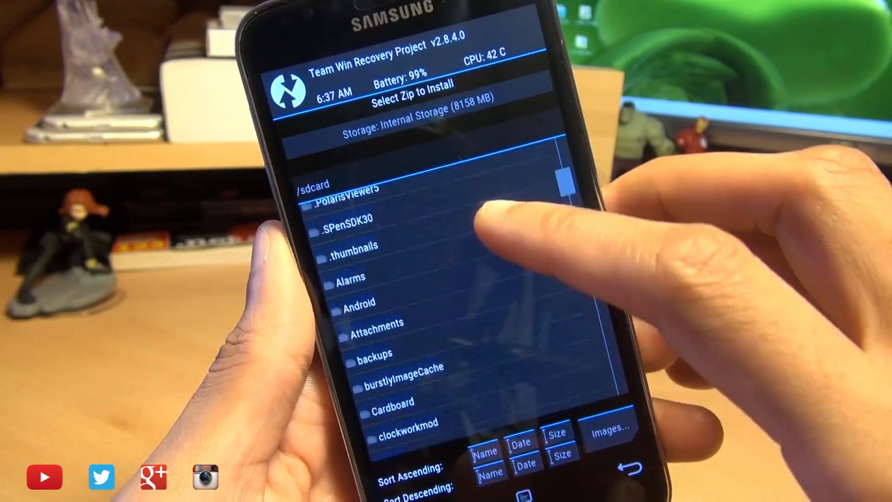
scroll("down", 3)
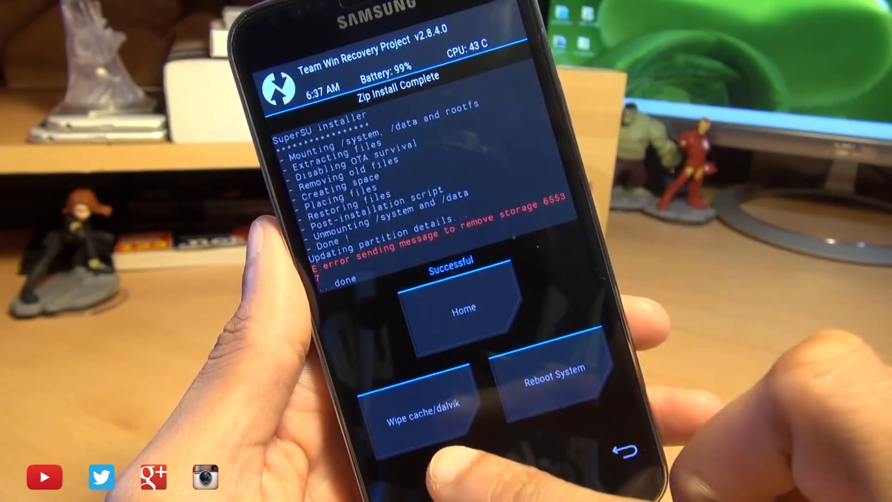
left_click(552, 367)
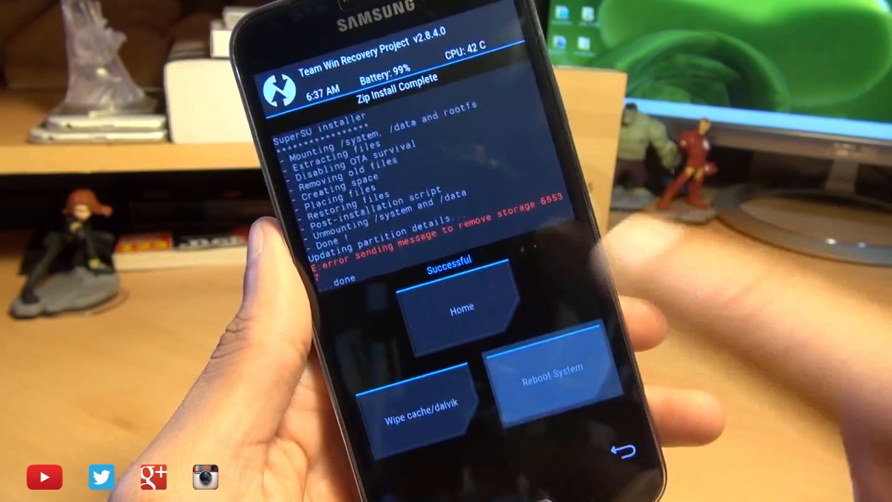
left_click(549, 365)
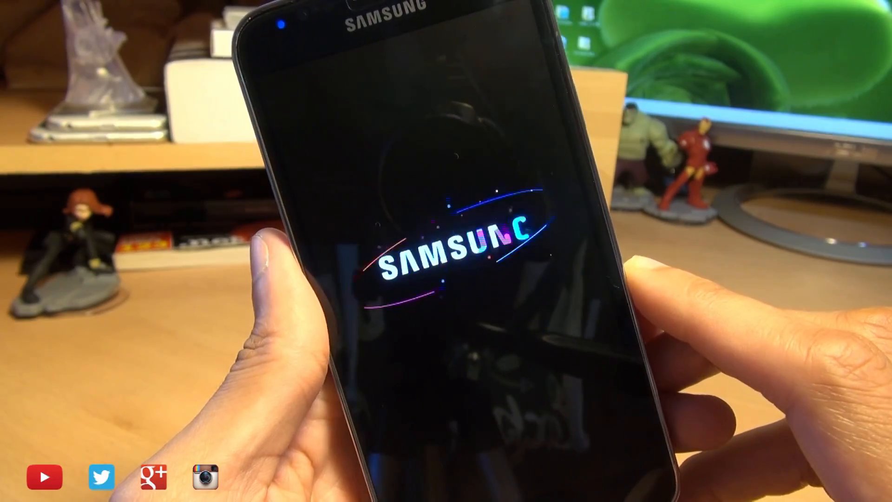